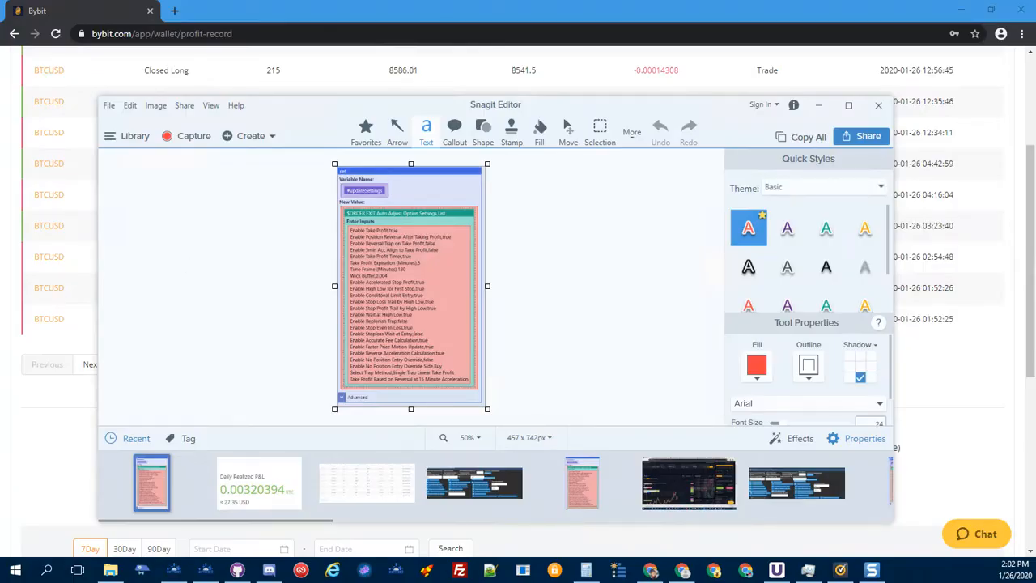
# Dismiss the Snagit editor and scroll the Closed P&L page to the totals and realized PnL chart
pyautogui.click(877, 105)
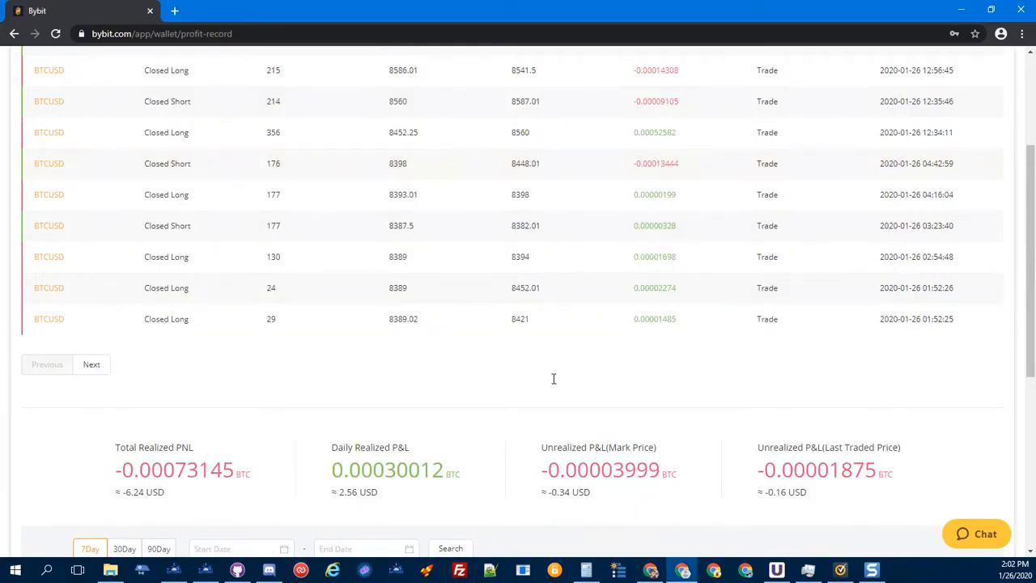
pyautogui.moveTo(489, 265)
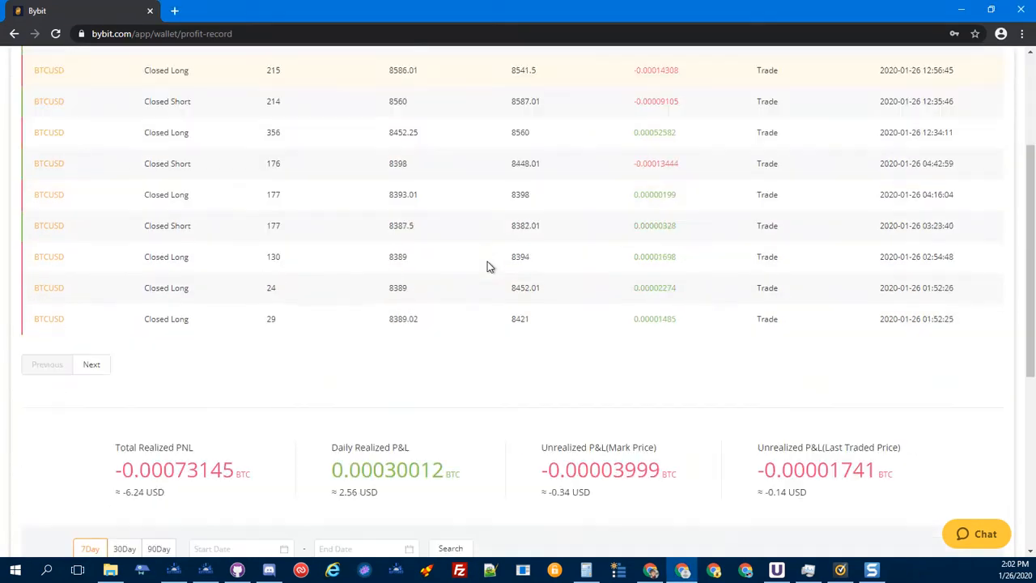
pyautogui.scroll(-3)
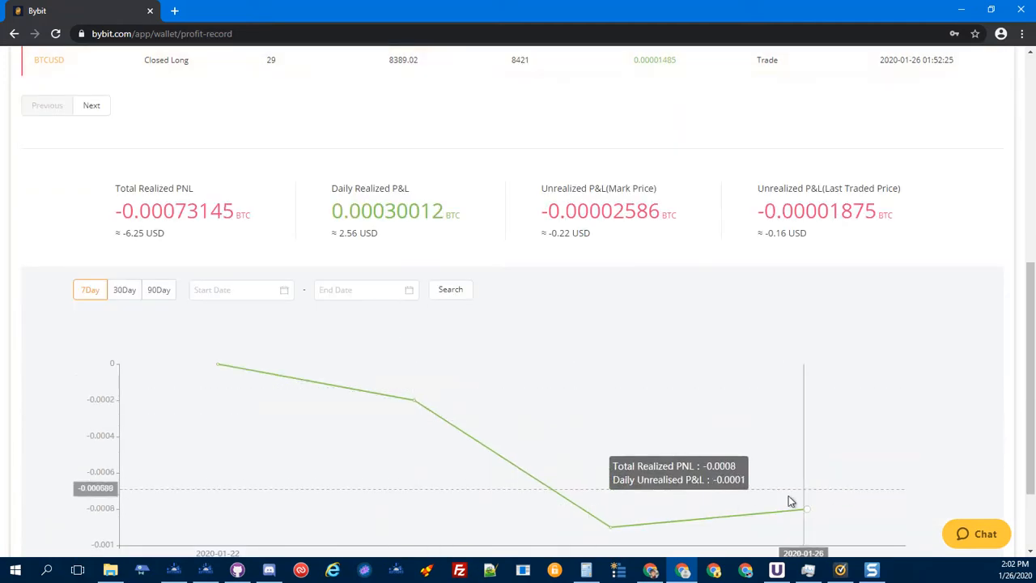
pyautogui.moveTo(791, 502)
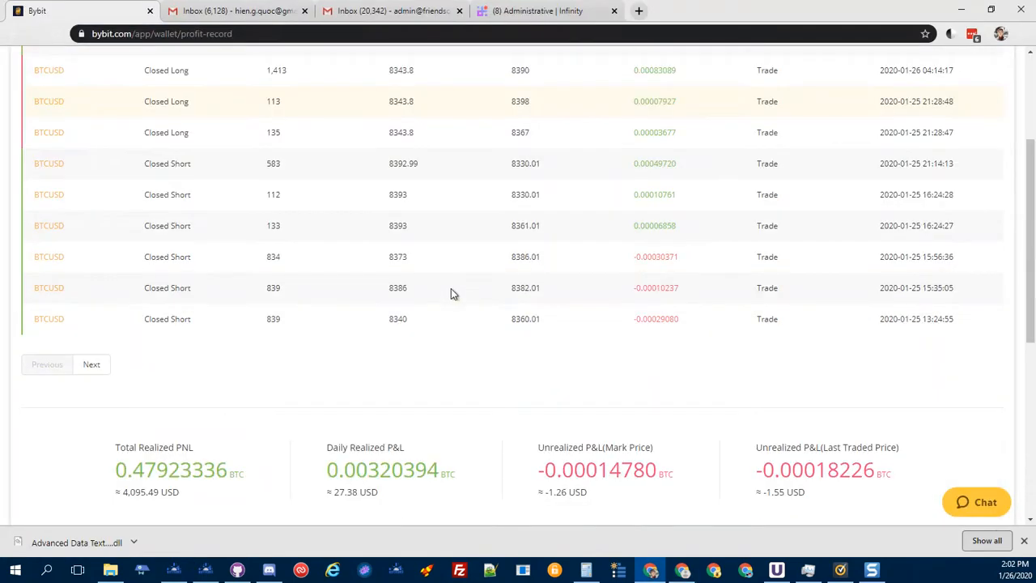
# Scroll the second account's BTCUSD Closed P&L page between the trade list and the 0.47923336 BTC total
pyautogui.scroll(-3)
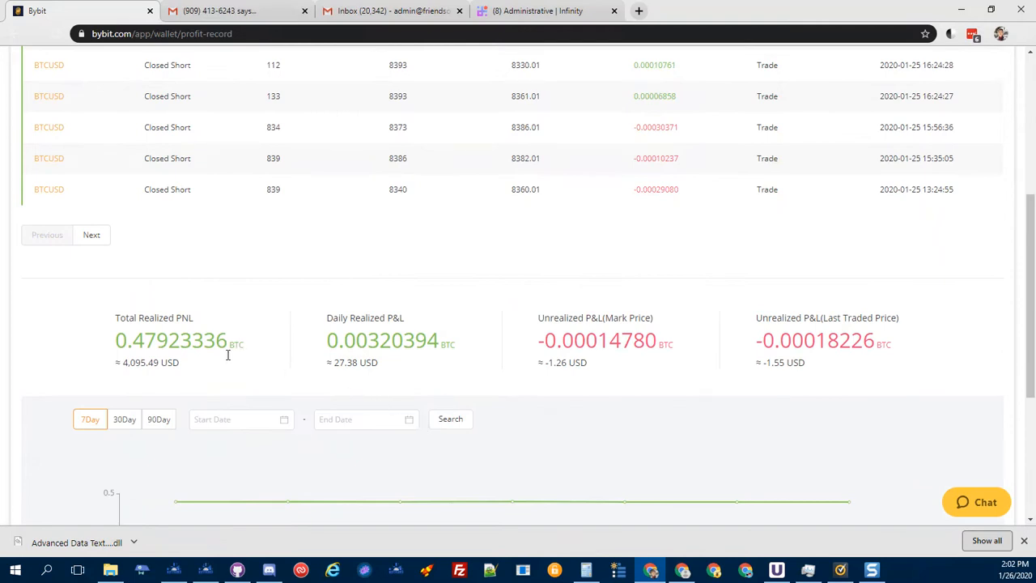
pyautogui.scroll(3)
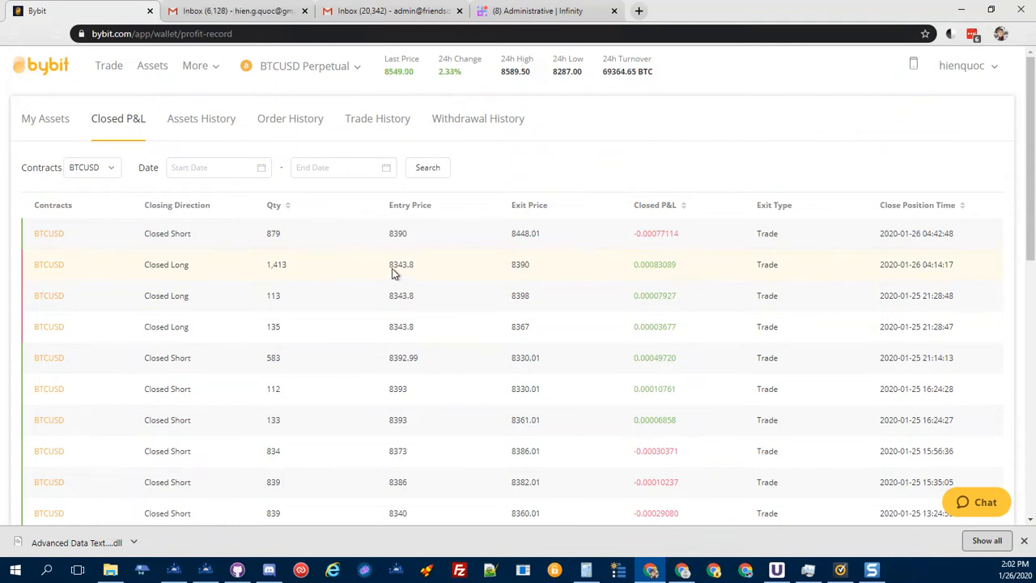
pyautogui.moveTo(405, 285)
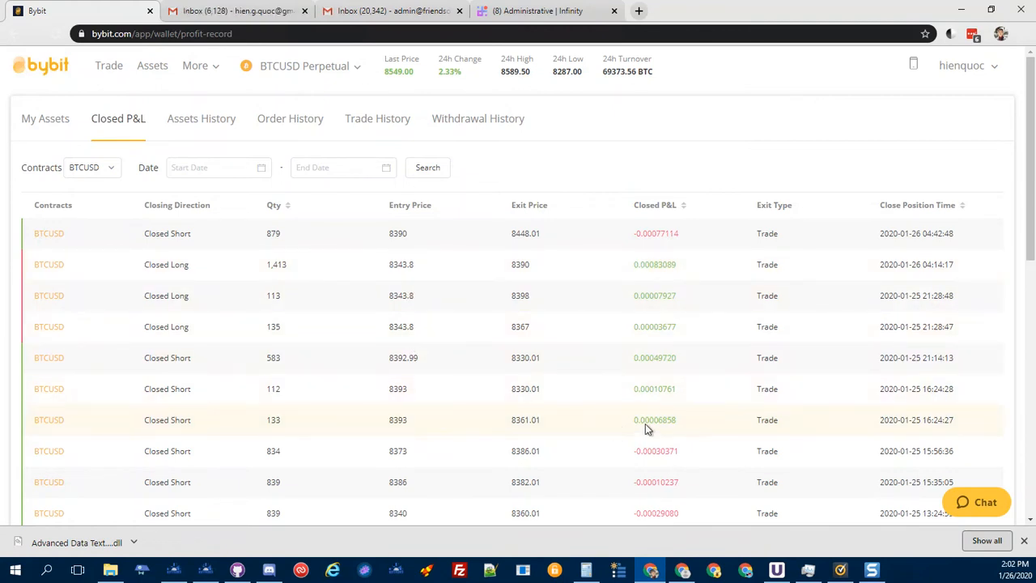
pyautogui.moveTo(661, 278)
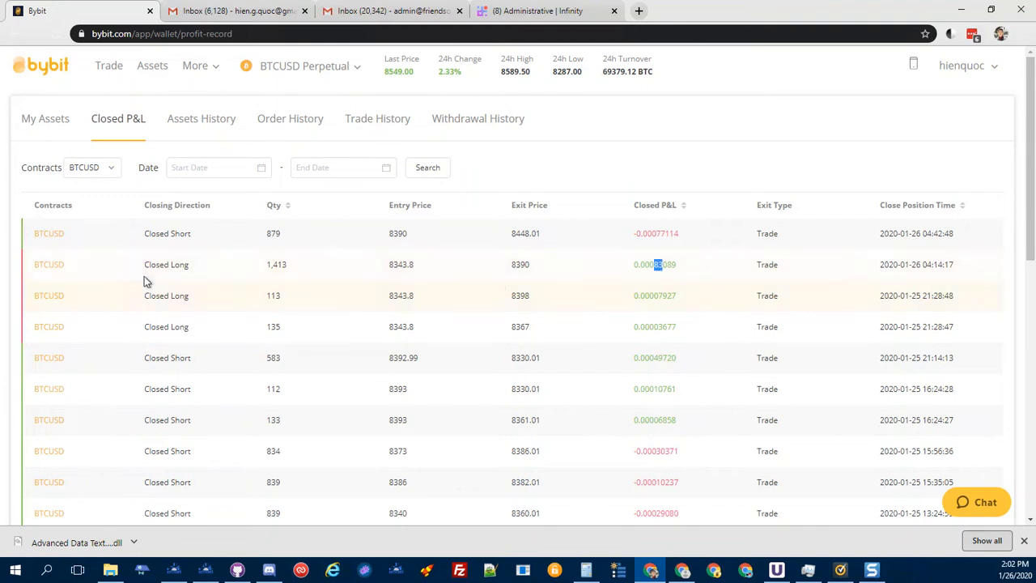
pyautogui.moveTo(667, 272)
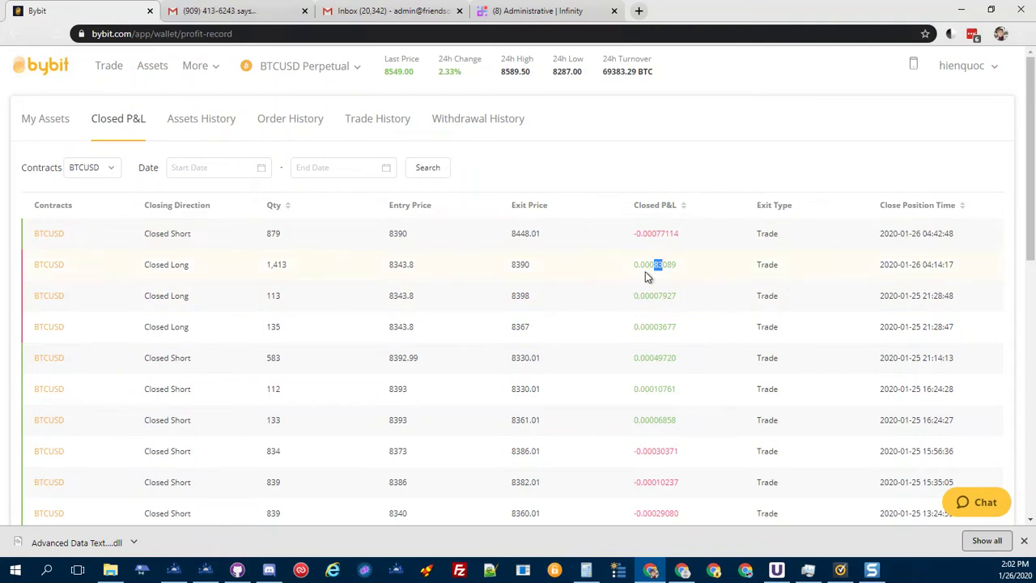
pyautogui.scroll(-3)
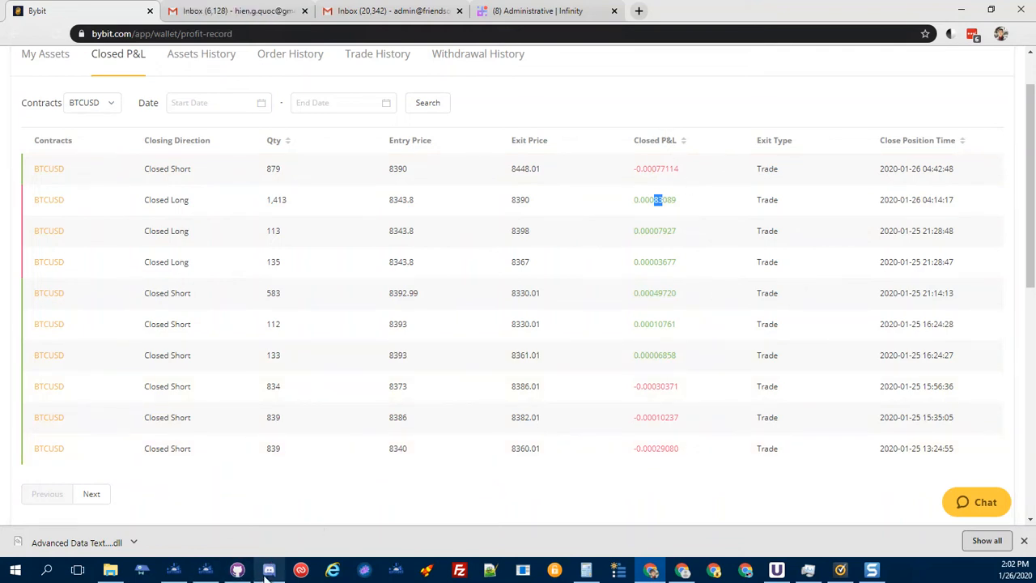
# Switch to Discord and select the #bybit-feature-request channel
pyautogui.click(269, 569)
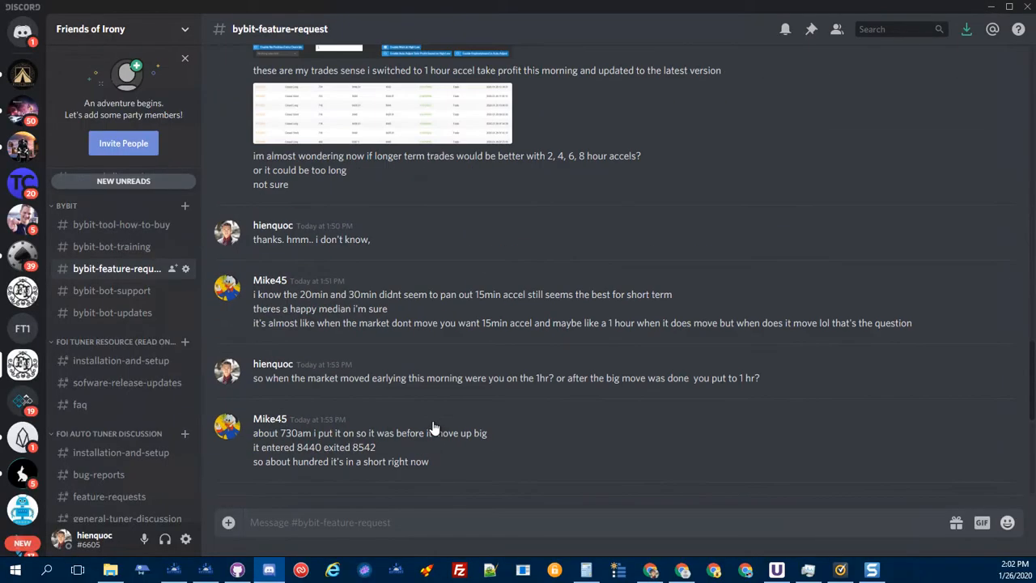
pyautogui.scroll(3)
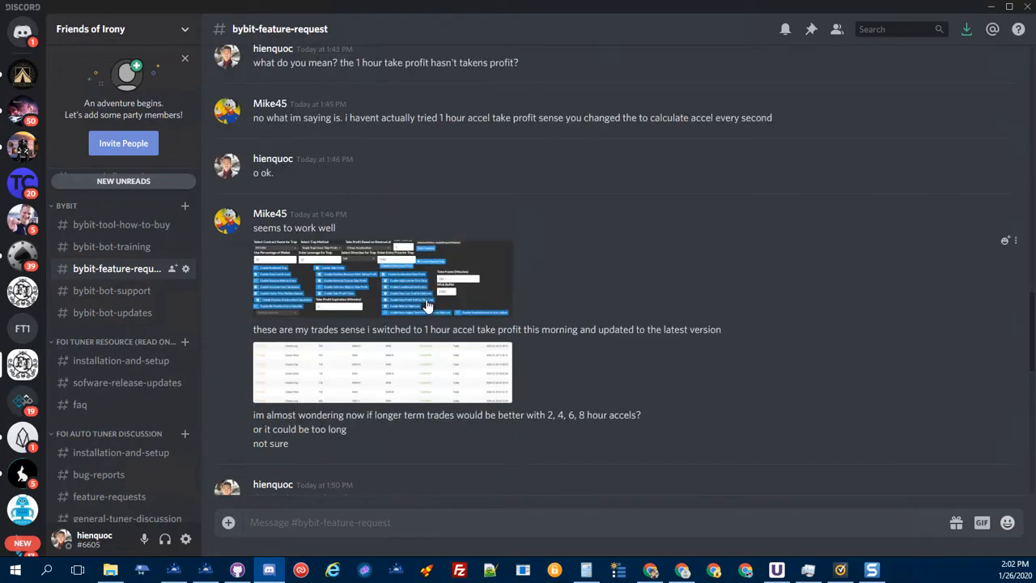
pyautogui.click(380, 279)
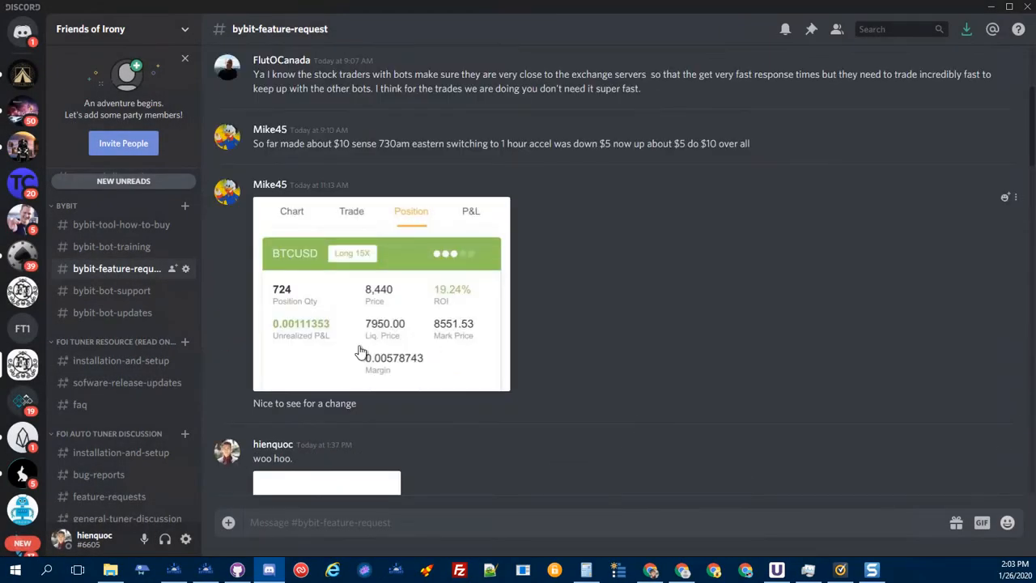
# Scroll back through earlier bot-result screenshots, then down to the newest messages
pyautogui.scroll(3)
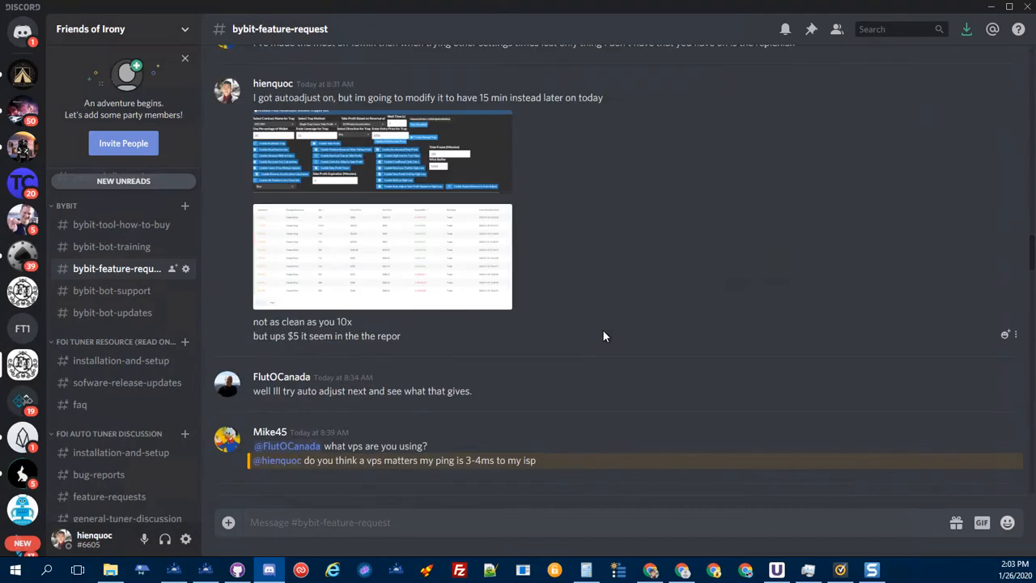
pyautogui.scroll(3)
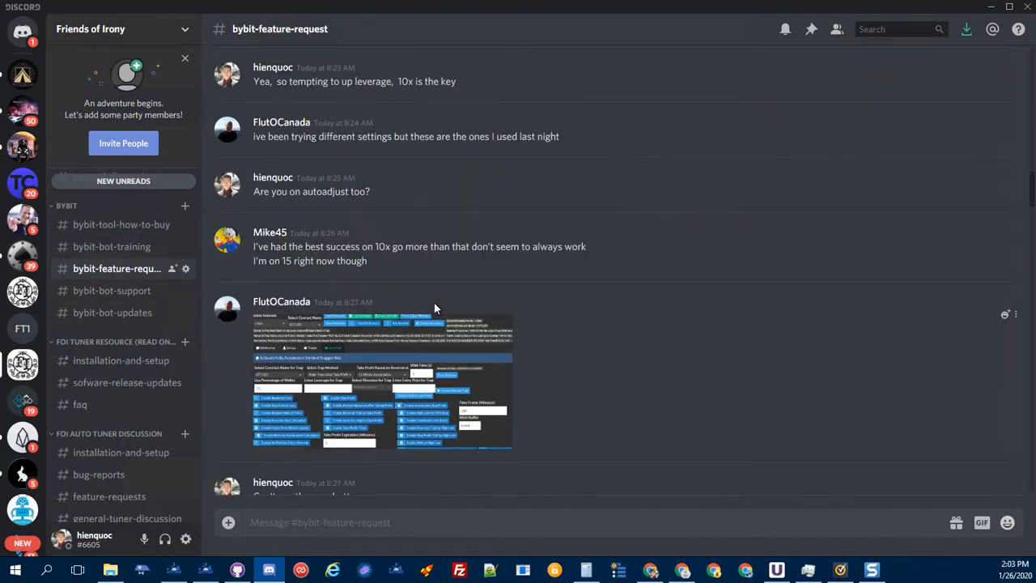
pyautogui.moveTo(316, 387)
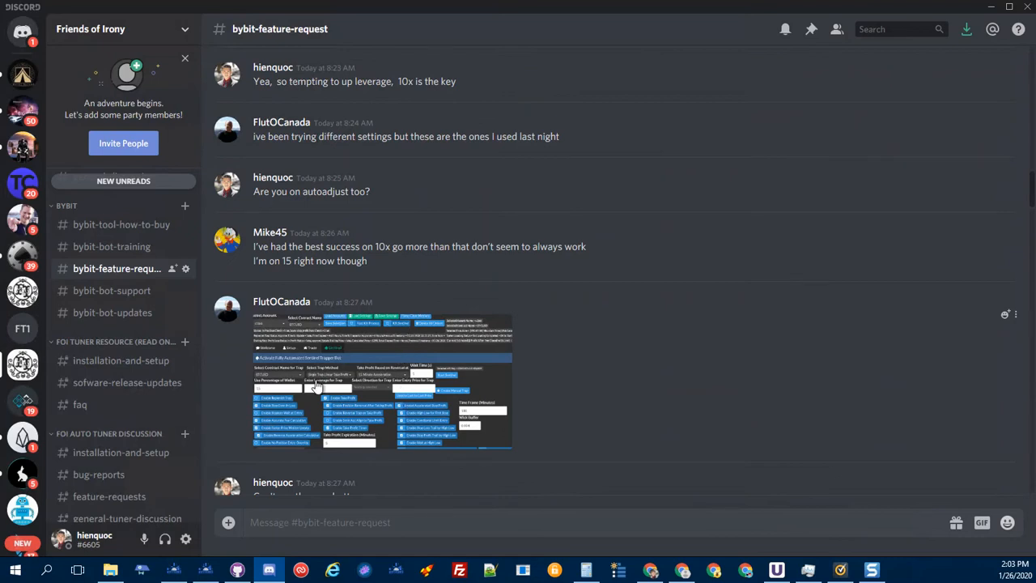
pyautogui.scroll(-3)
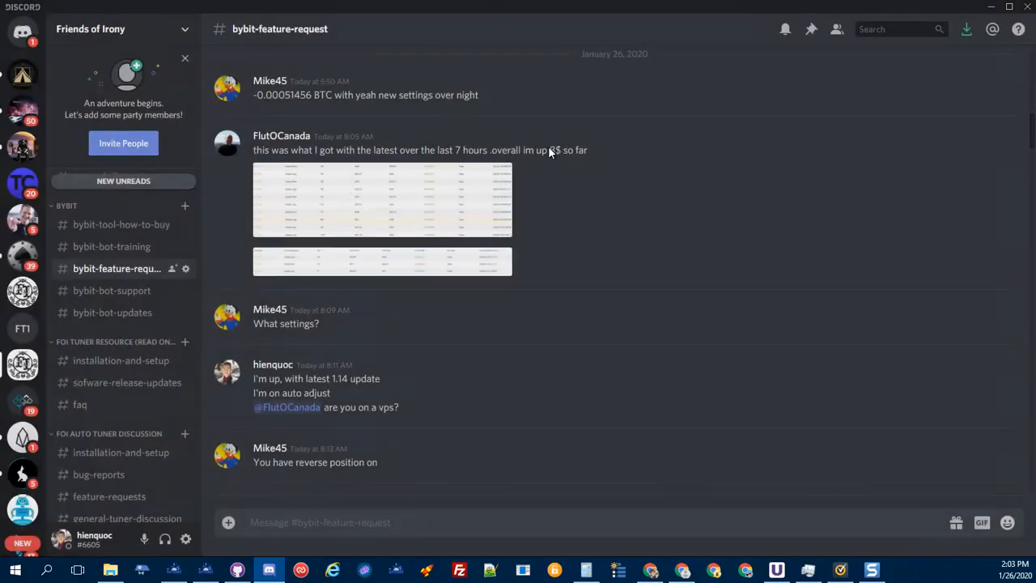
pyautogui.moveTo(505, 294)
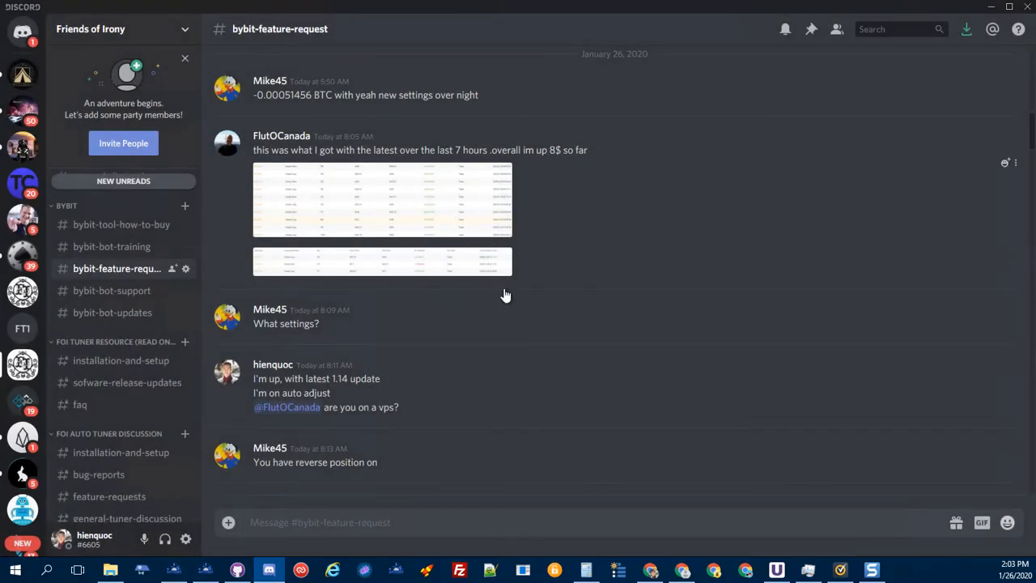
pyautogui.scroll(-3)
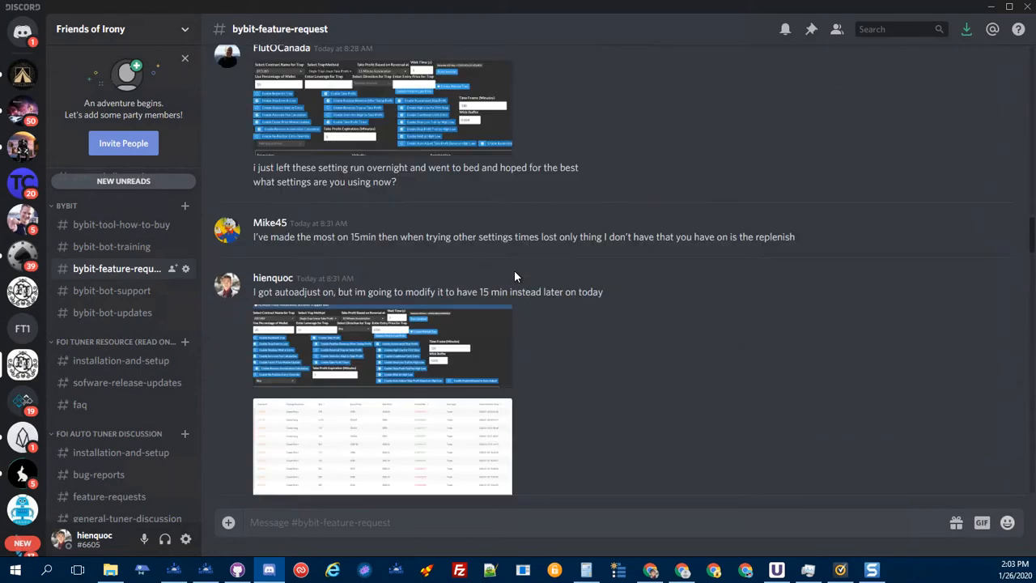
pyautogui.scroll(-3)
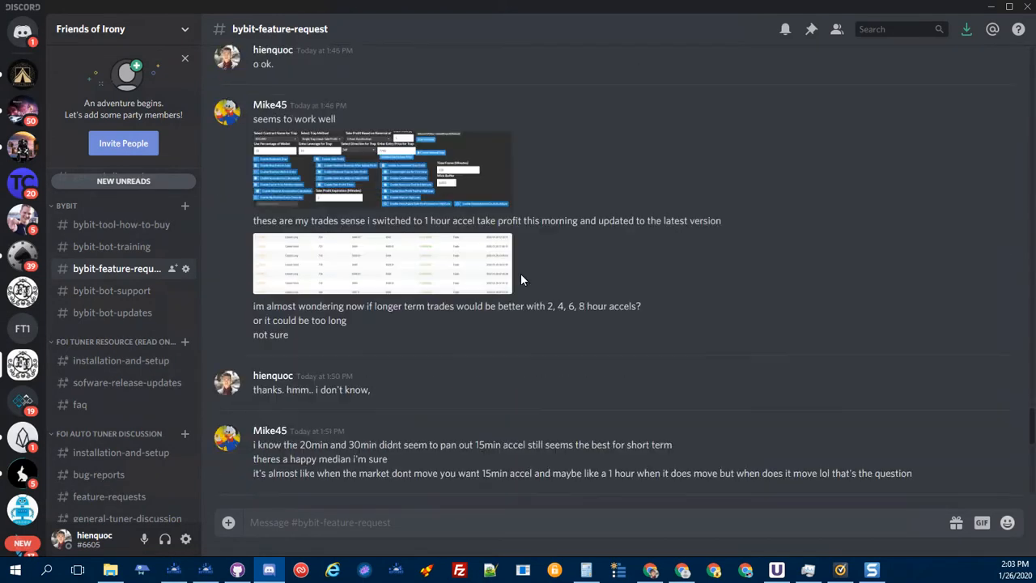
pyautogui.scroll(-3)
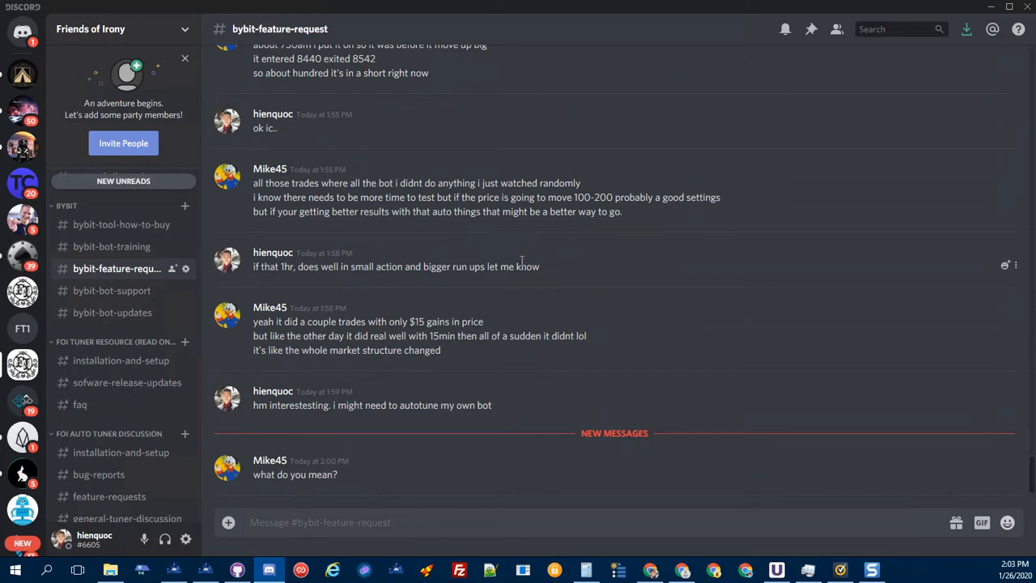
pyautogui.moveTo(531, 210)
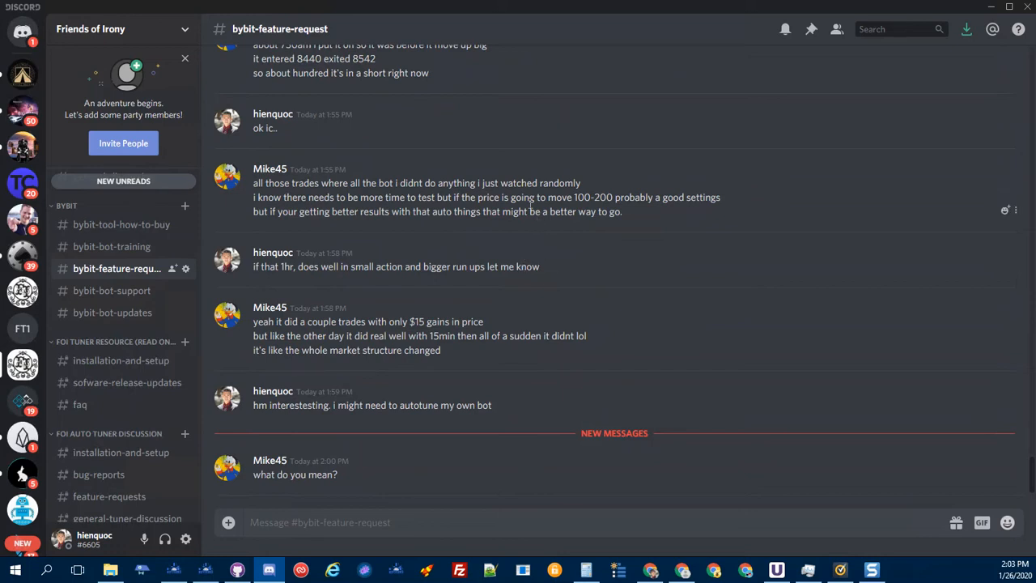
pyautogui.moveTo(584, 292)
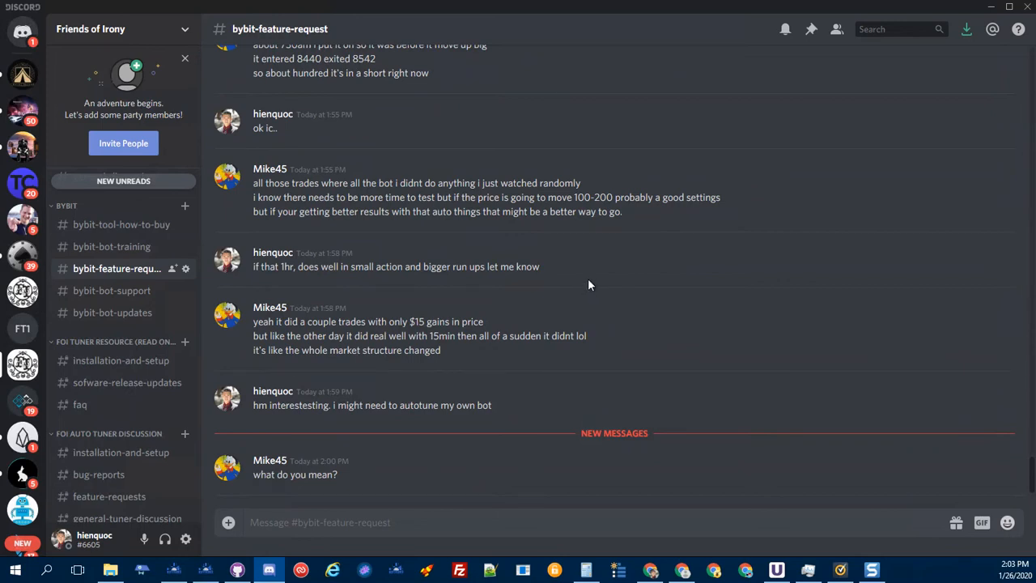
pyautogui.moveTo(628, 123)
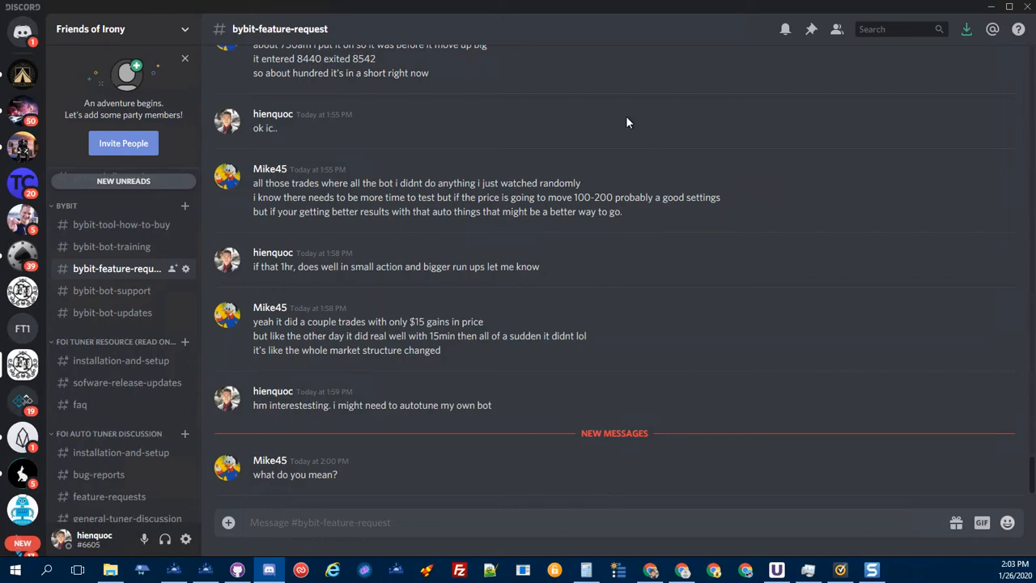
pyautogui.moveTo(613, 498)
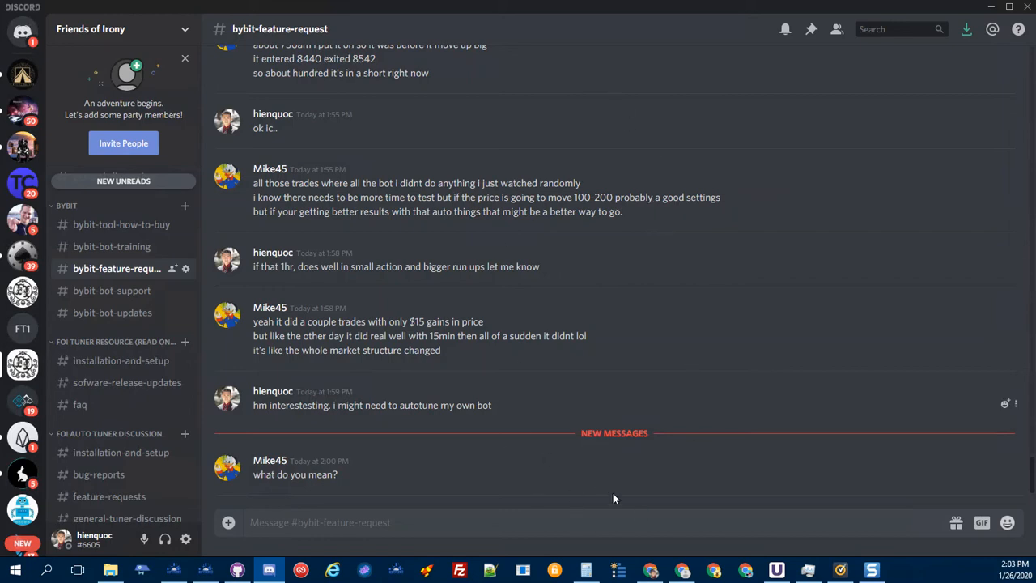
pyautogui.moveTo(555, 475)
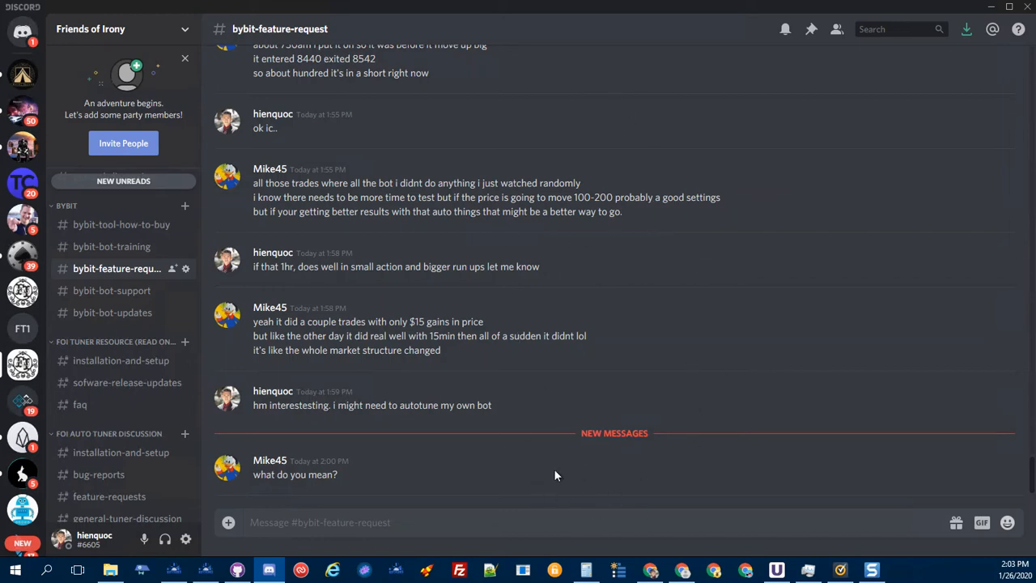